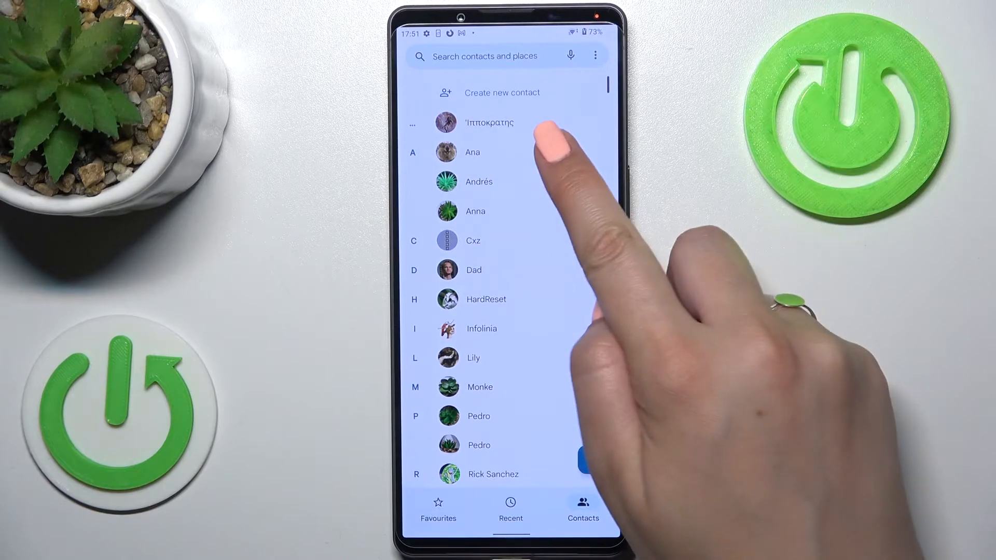
# Block Ana's number 12 345 67 89 from her contact page, without reporting it as spam.
pyautogui.click(473, 152)
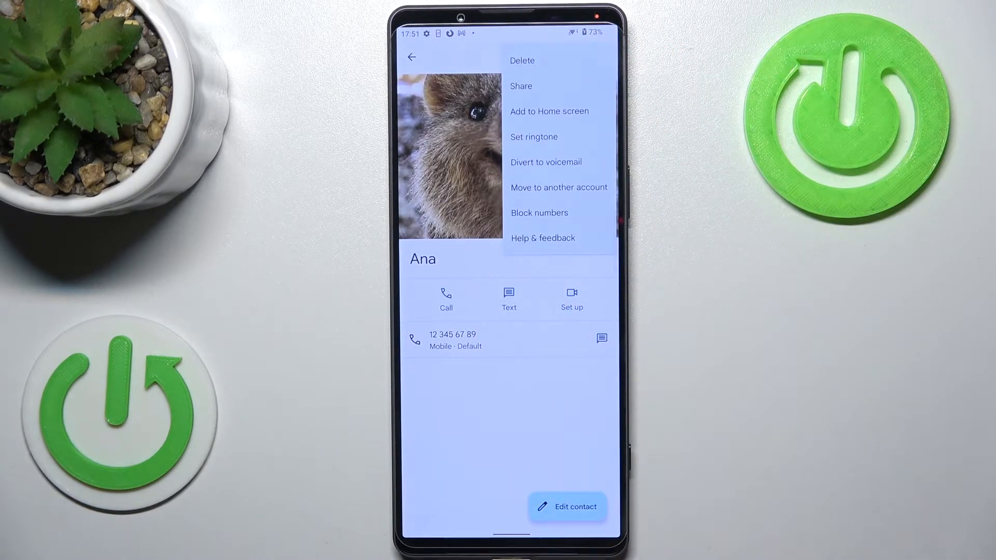
pyautogui.click(539, 213)
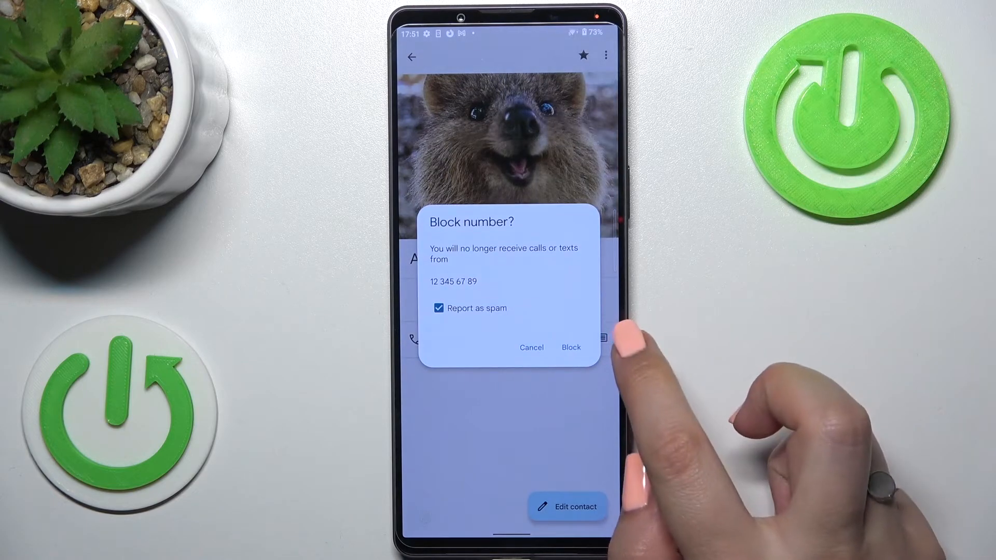
pyautogui.moveTo(635, 382)
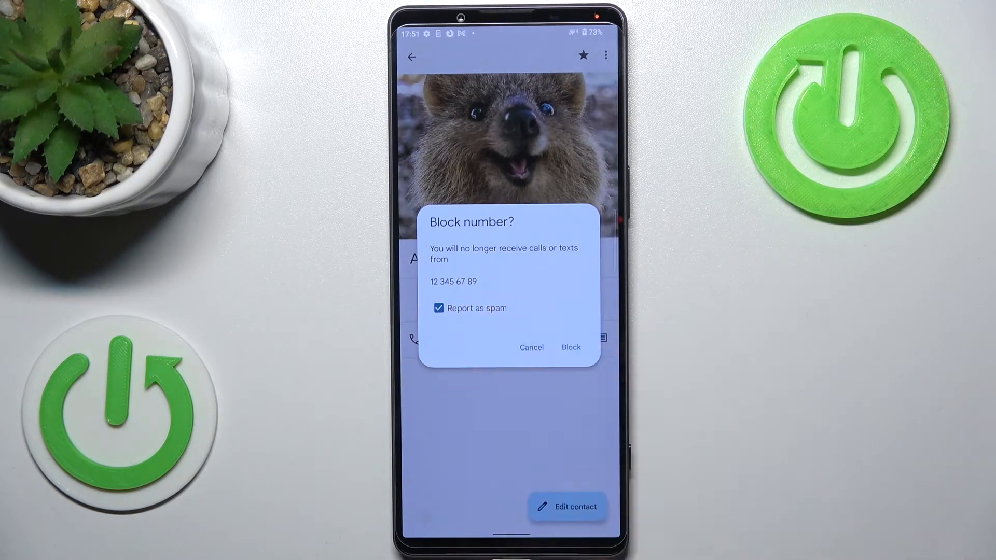
pyautogui.click(438, 308)
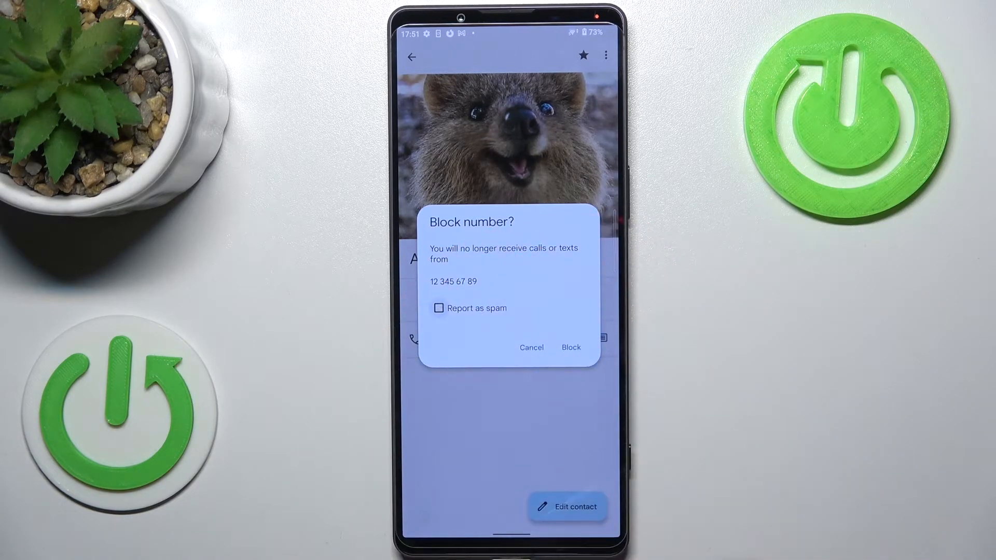
pyautogui.click(570, 348)
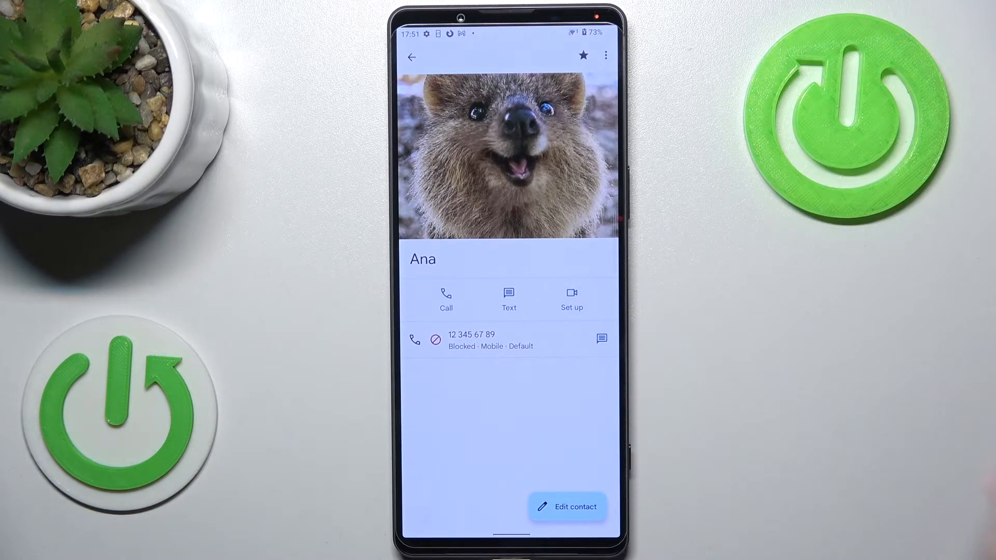
# Leave Ana's contact page for the Favourites tab and bring up the app's options menu.
pyautogui.click(606, 56)
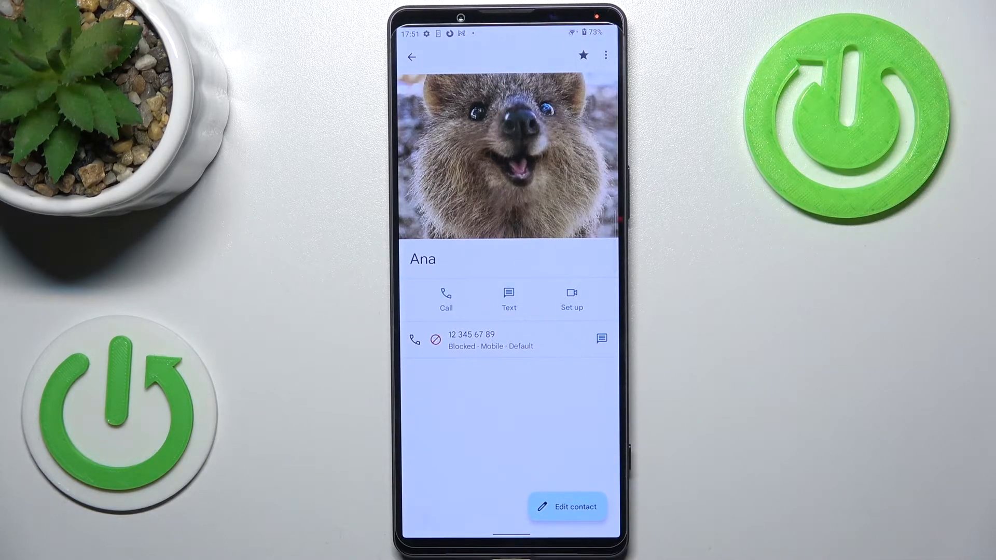
pyautogui.click(411, 56)
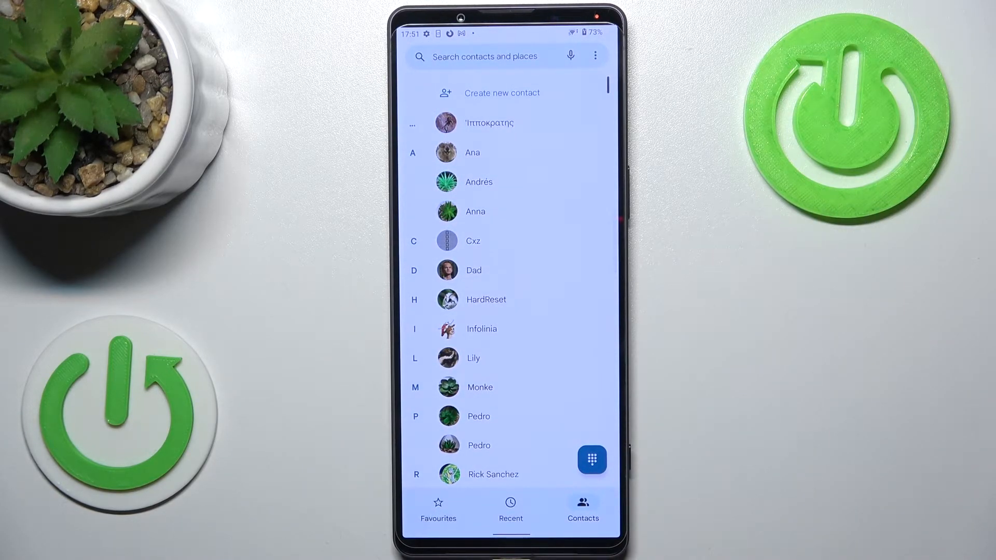
pyautogui.click(438, 508)
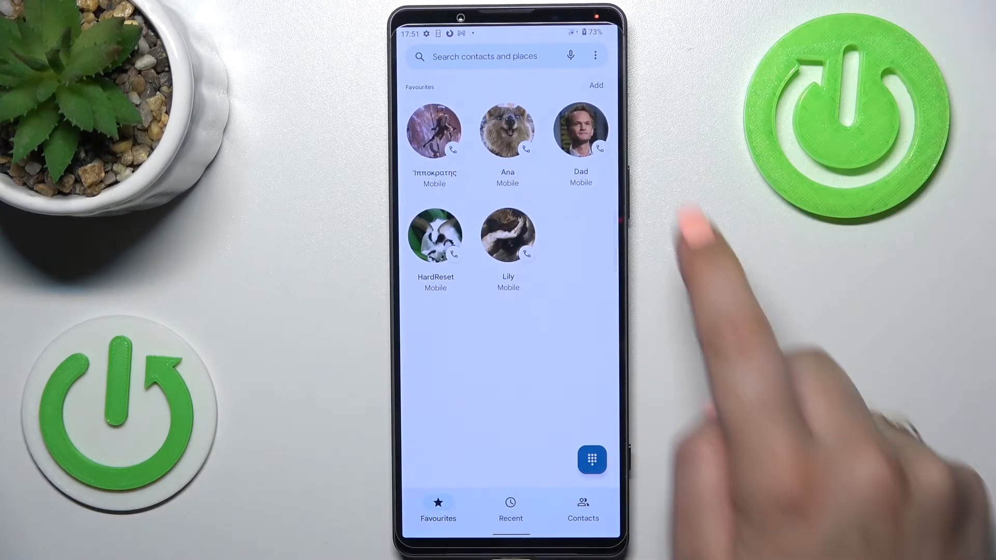
pyautogui.click(595, 56)
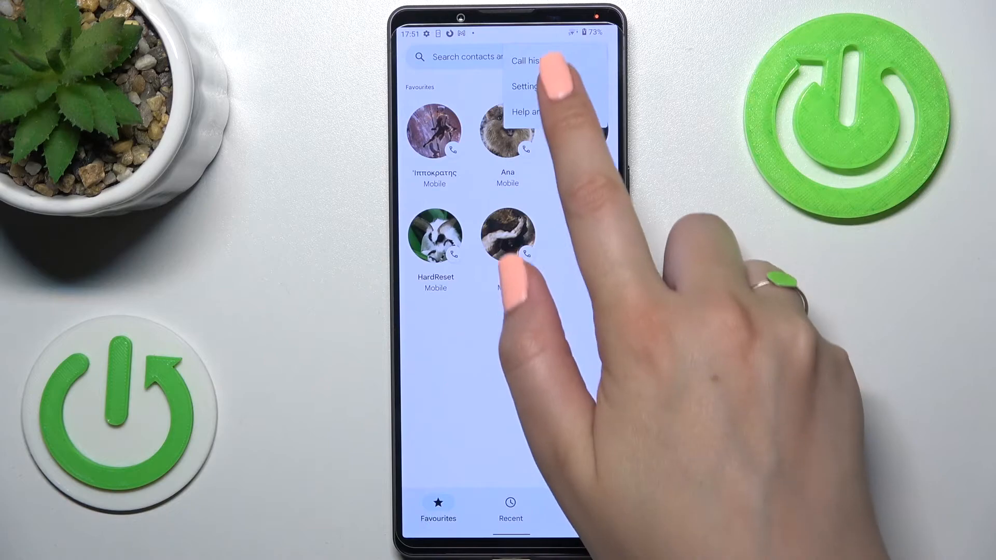
# Go to Settings > Blocked numbers, which lists 1234 56789, and begin adding another number.
pyautogui.click(526, 87)
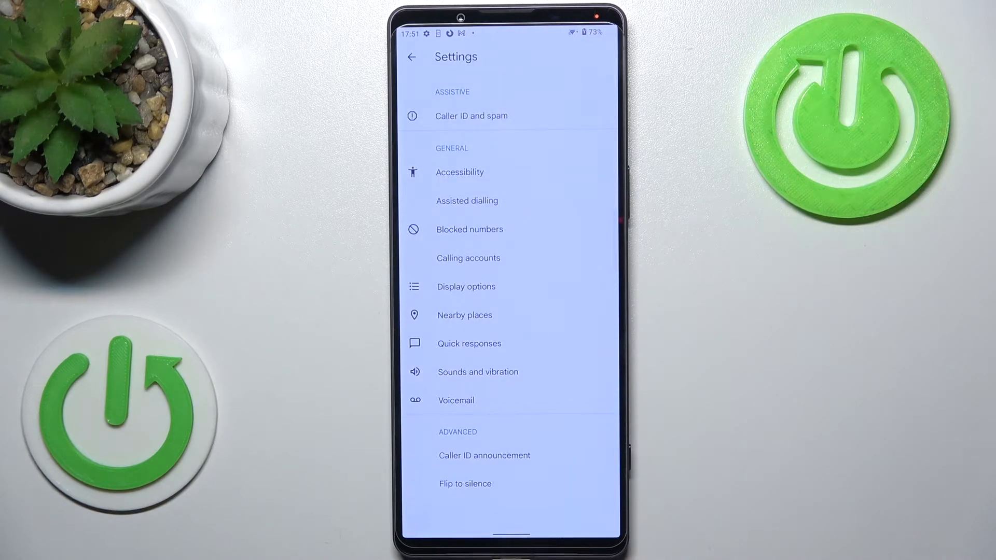
pyautogui.click(470, 229)
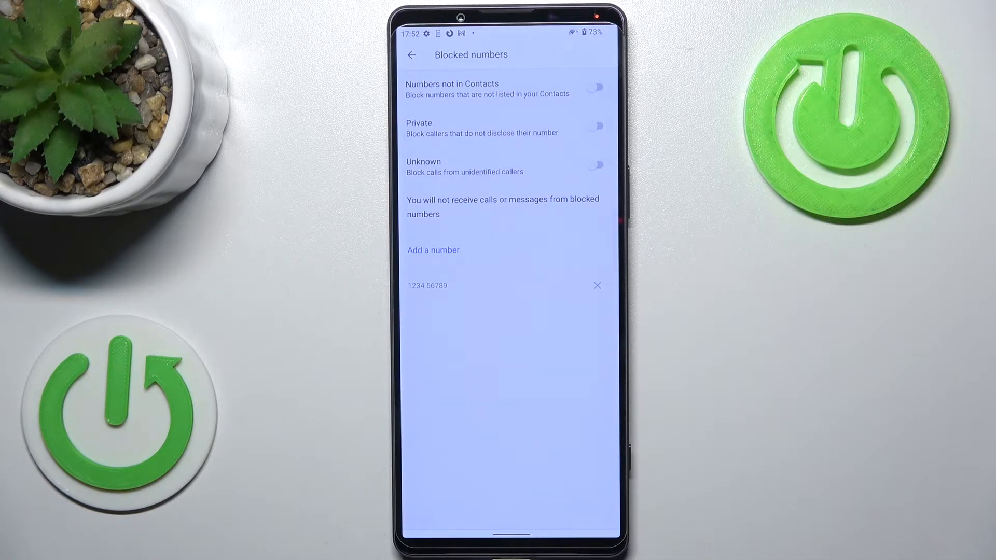
pyautogui.click(433, 250)
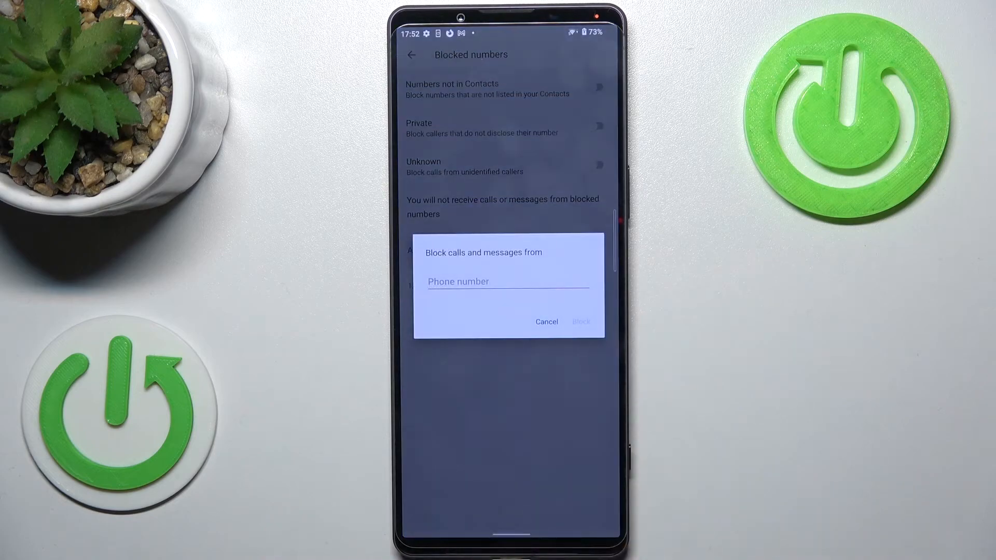
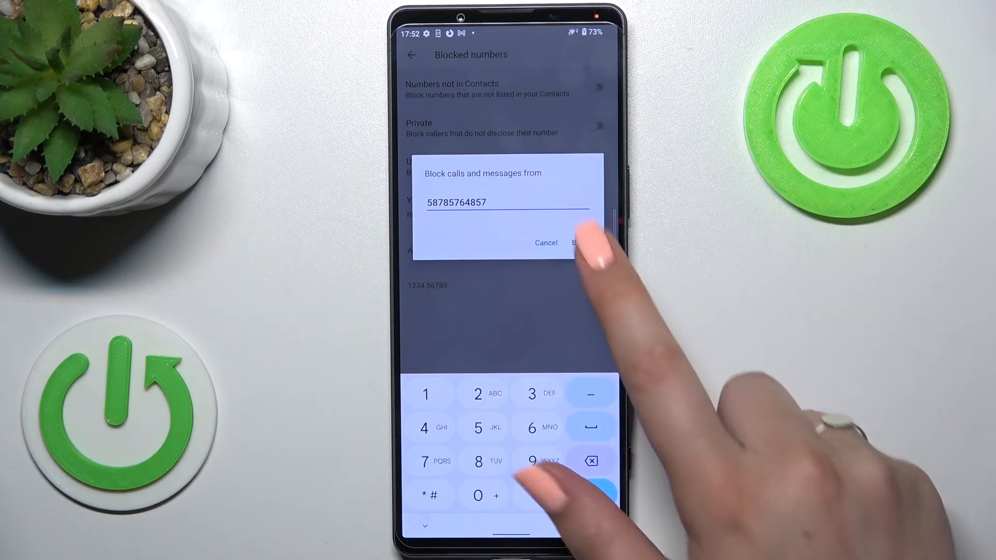
pyautogui.click(581, 243)
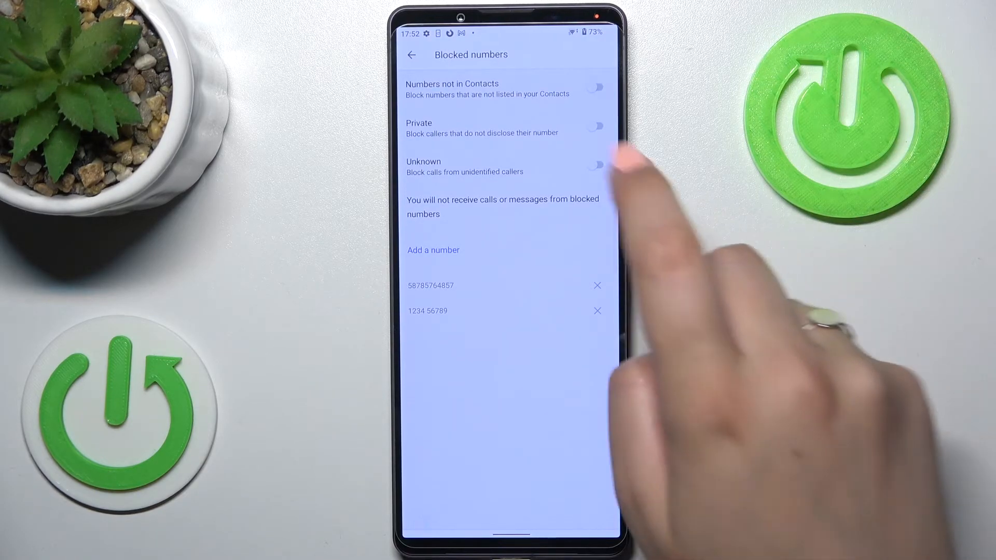
pyautogui.click(595, 87)
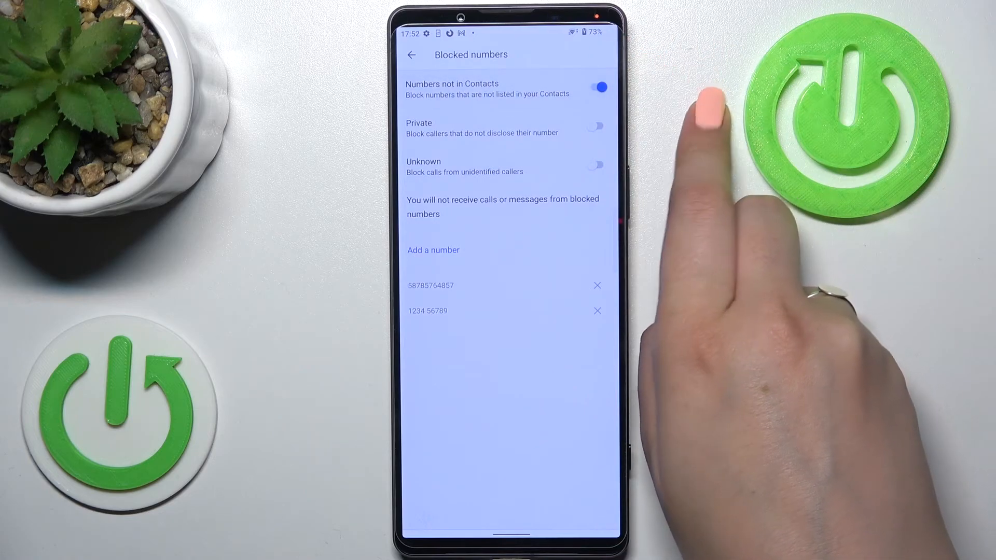
pyautogui.click(595, 87)
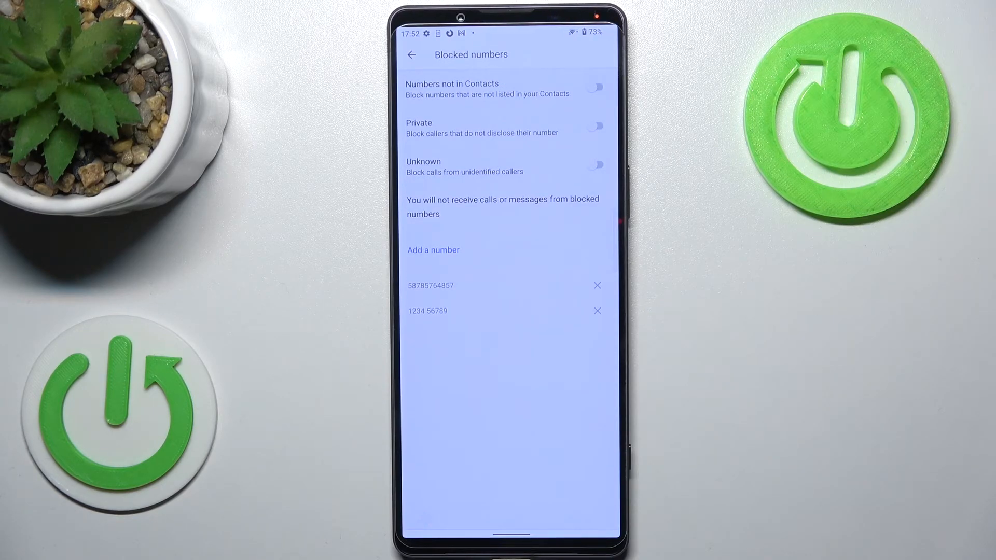
pyautogui.moveTo(730, 433)
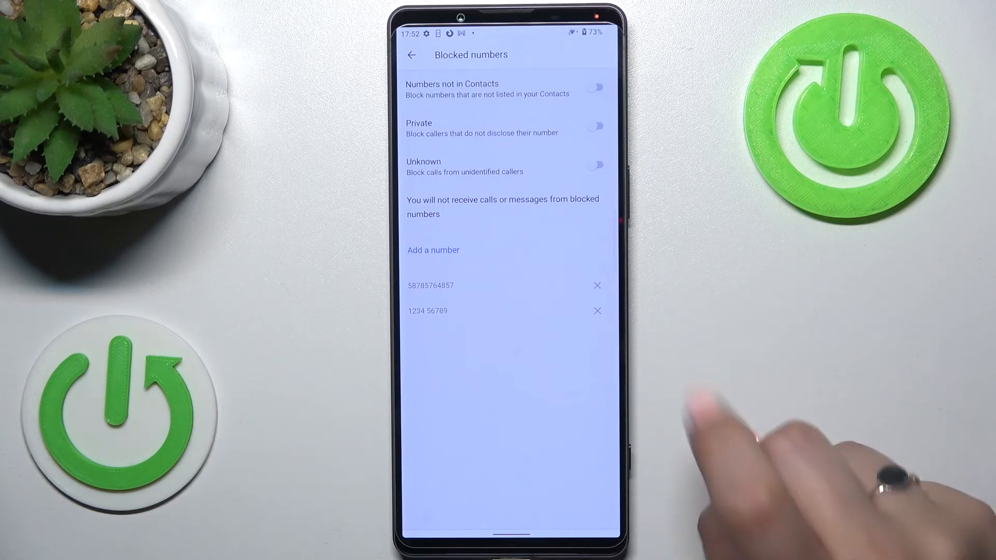
pyautogui.click(596, 286)
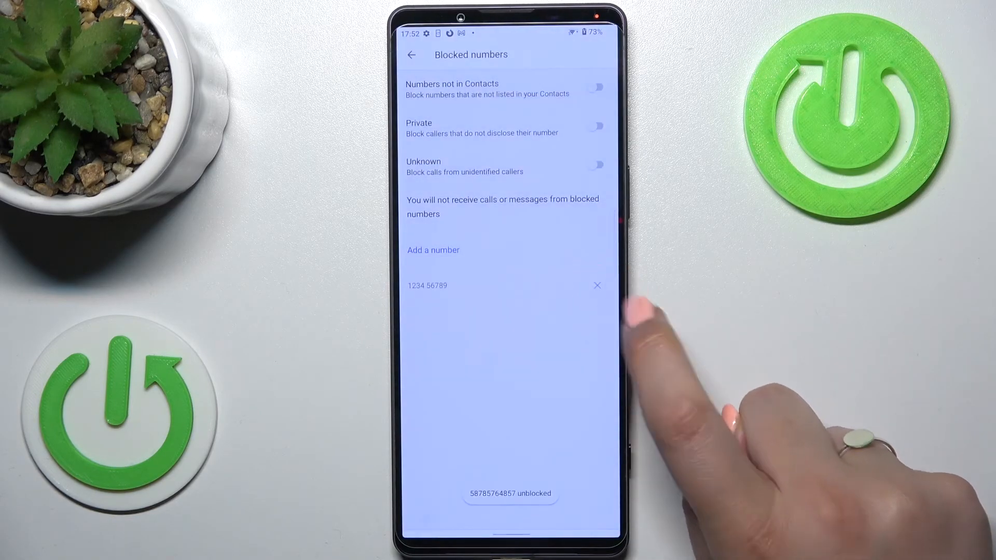
pyautogui.click(596, 286)
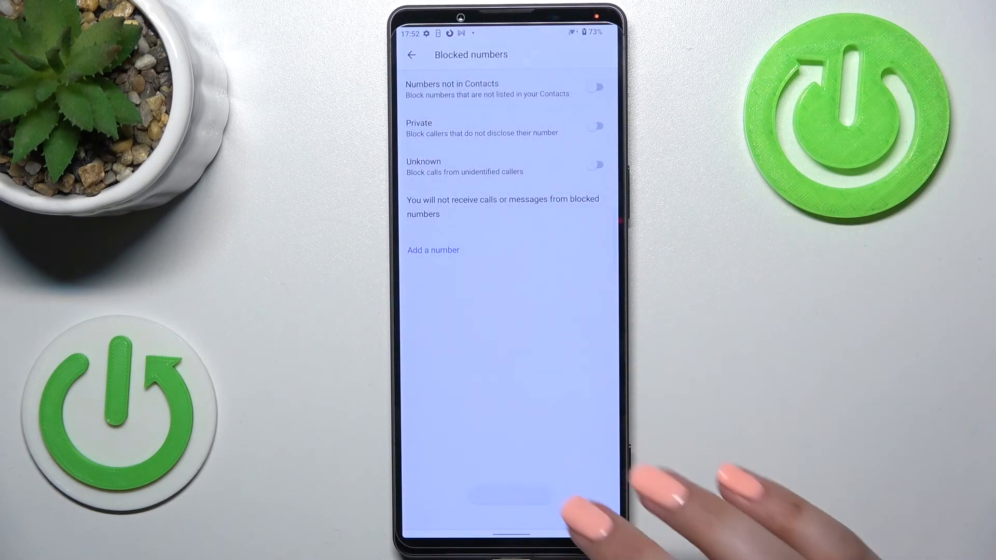